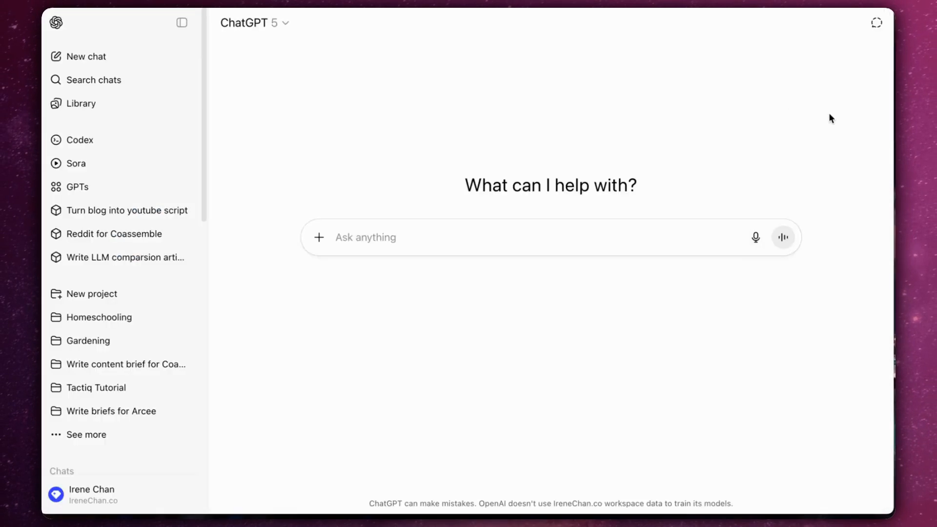
mouse_move(790, 208)
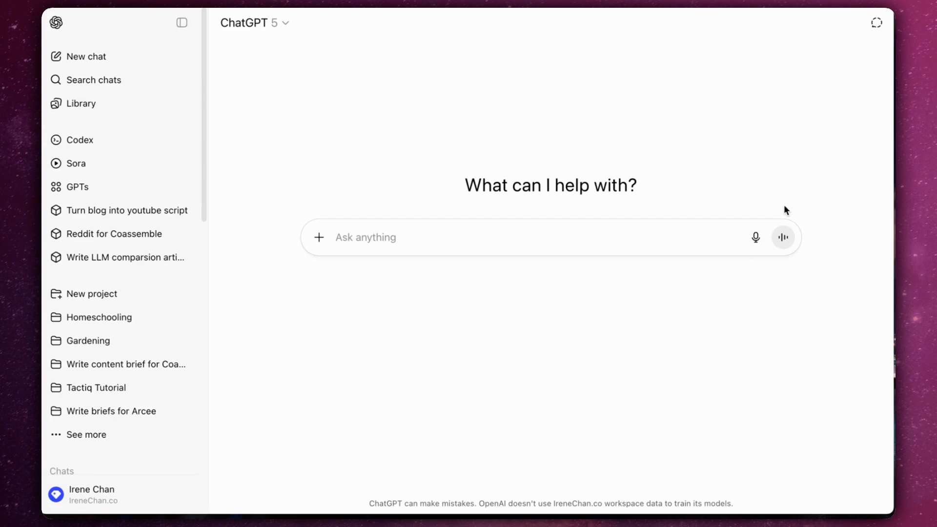
mouse_move(319, 238)
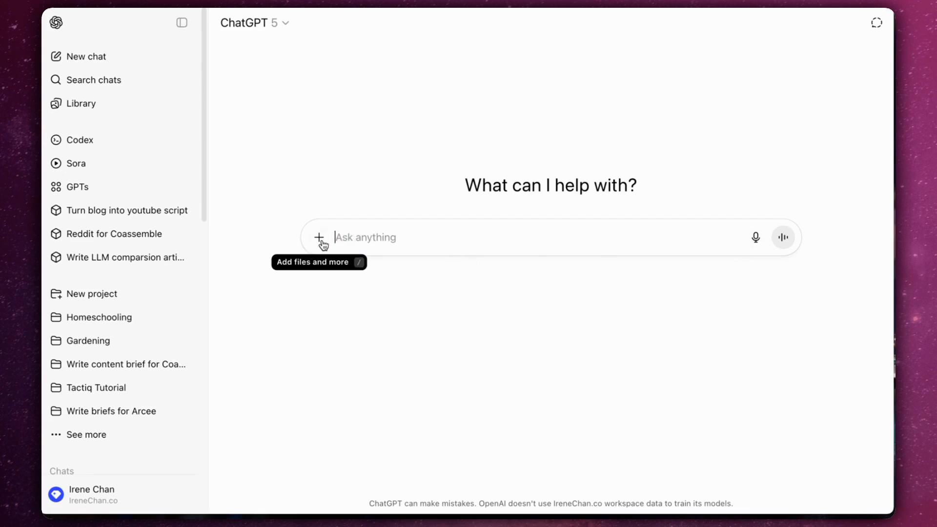
Turn on connectors mode from the + menu to list connectable sources.
click(320, 238)
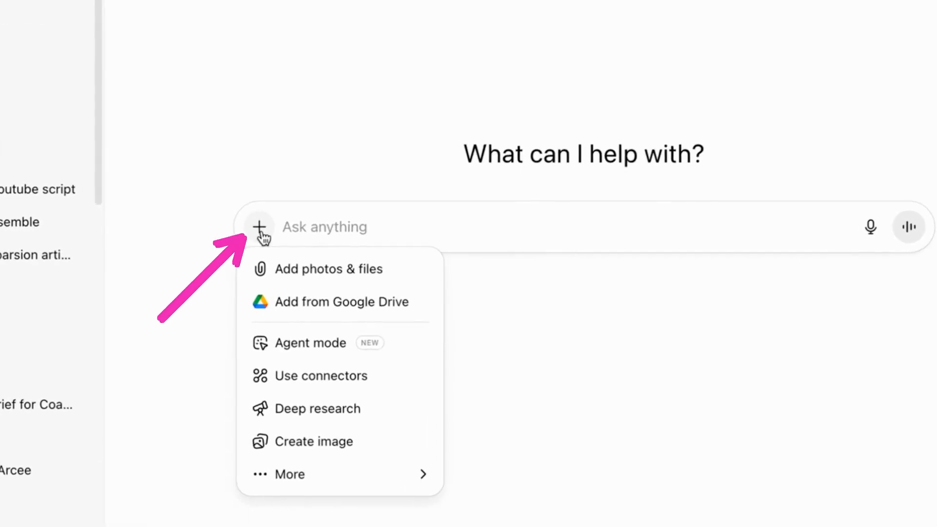
click(322, 376)
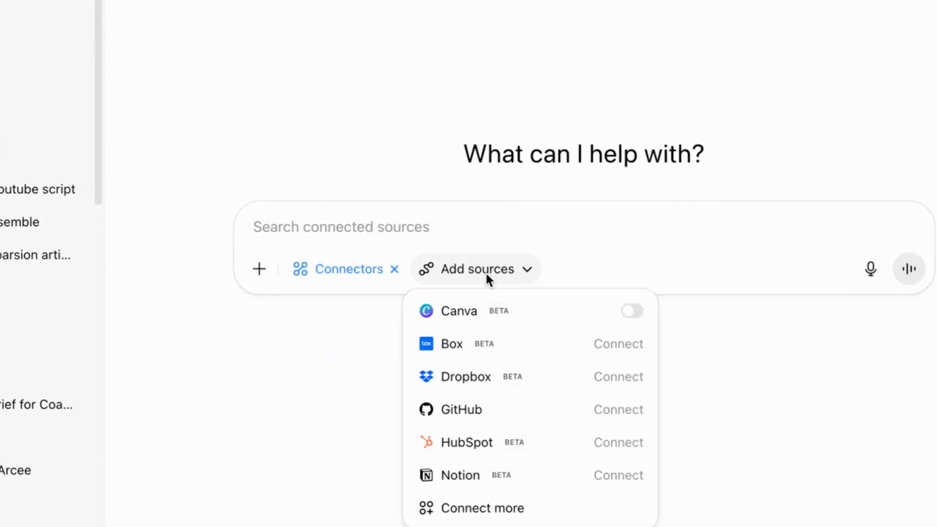
Connect Dropbox and continue through its authorization dialog.
click(618, 376)
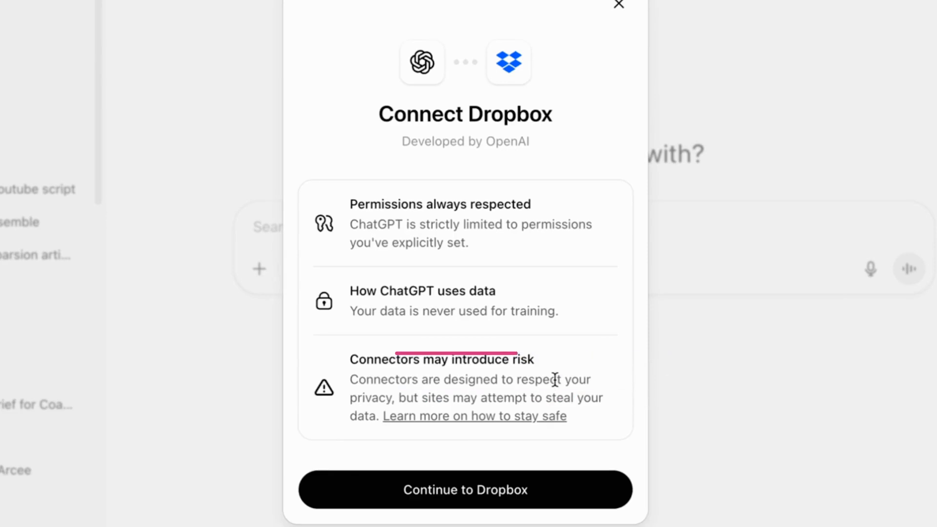
mouse_move(568, 488)
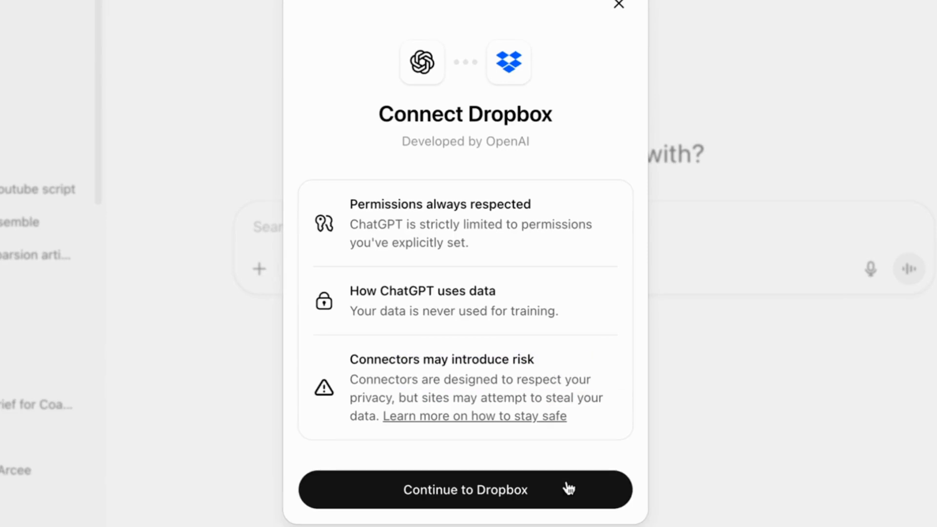
click(465, 490)
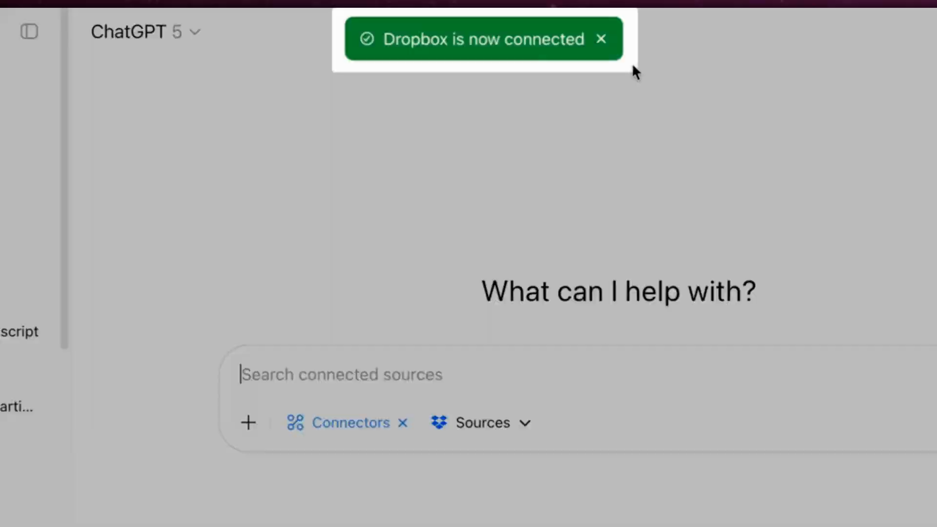
click(28, 31)
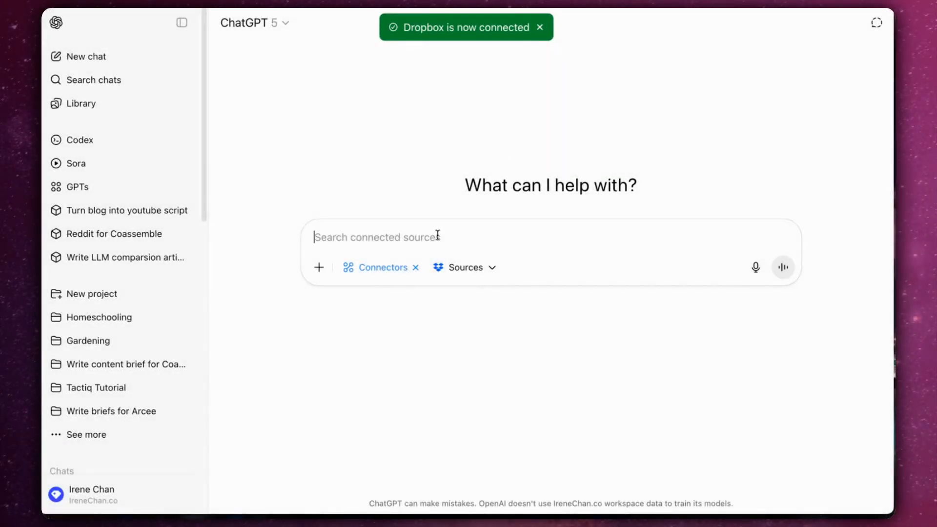
Type a prompt asking for the Google Meet recording call and its summary.
click(540, 27)
text(Please pull up my google r)
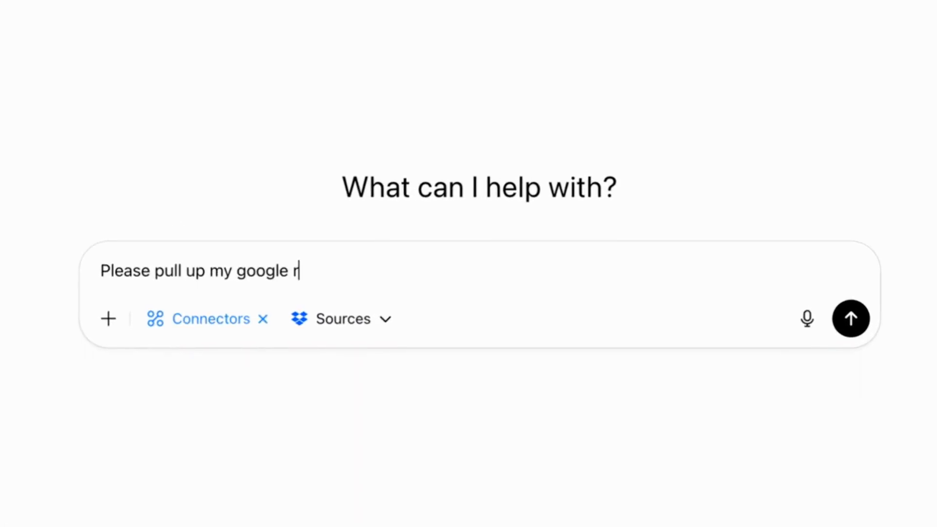
text(meet recording call and give me)
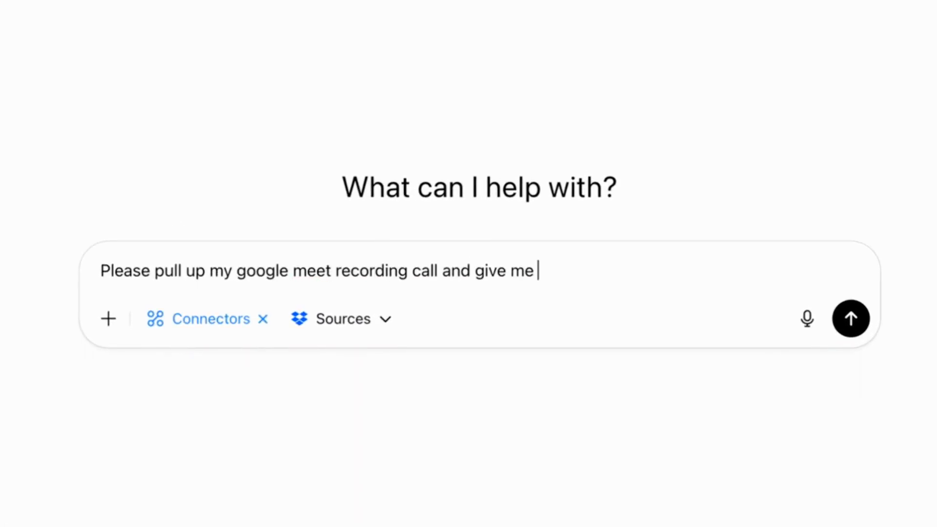
click(850, 318)
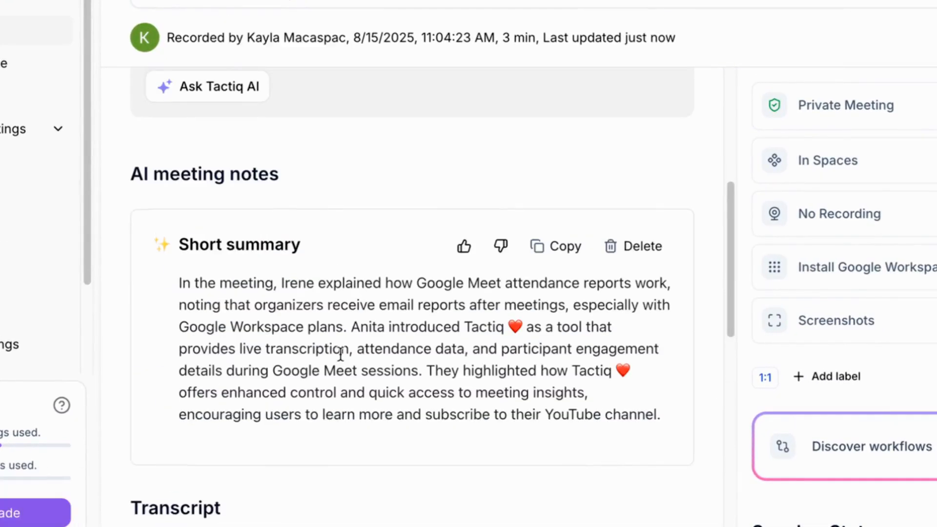
Scroll up through Tactiq's AI meeting notes and short summary.
scroll(up, 3)
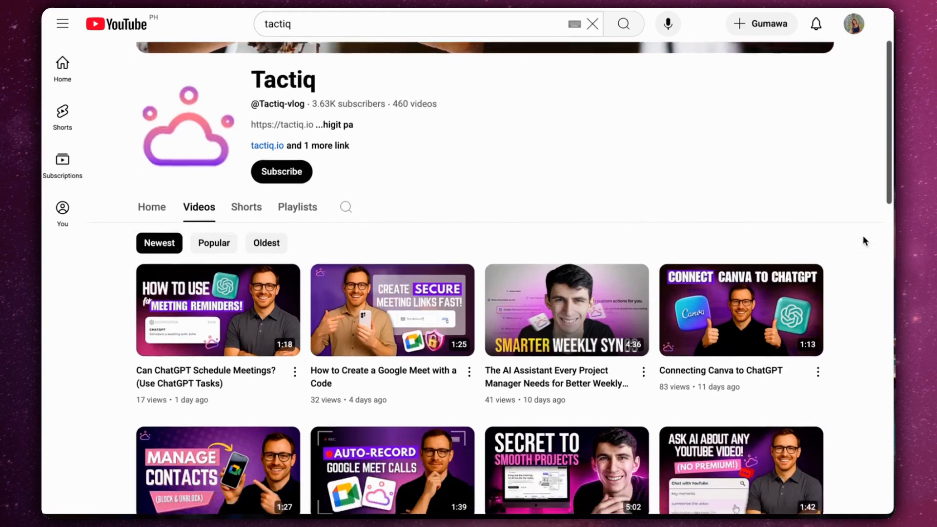
Scroll down the Tactiq channel's Videos tab to see older uploads.
scroll(down, 3)
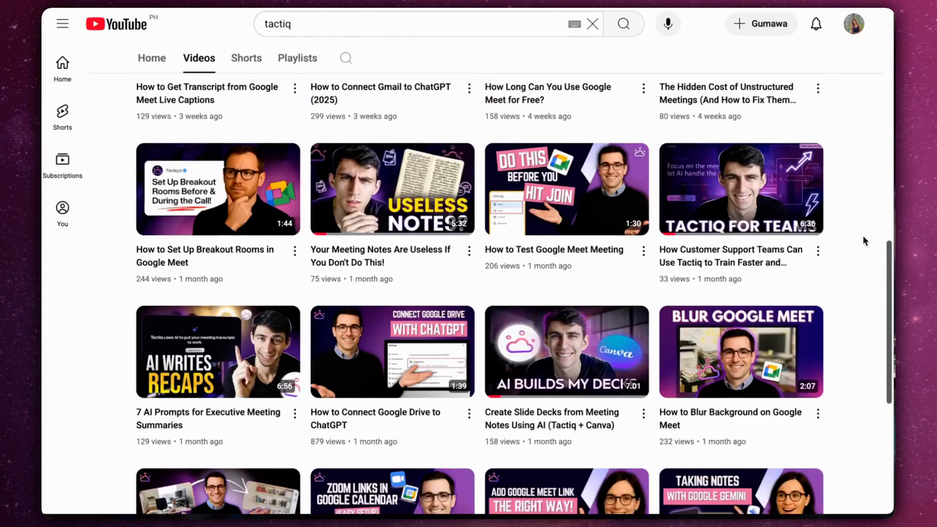